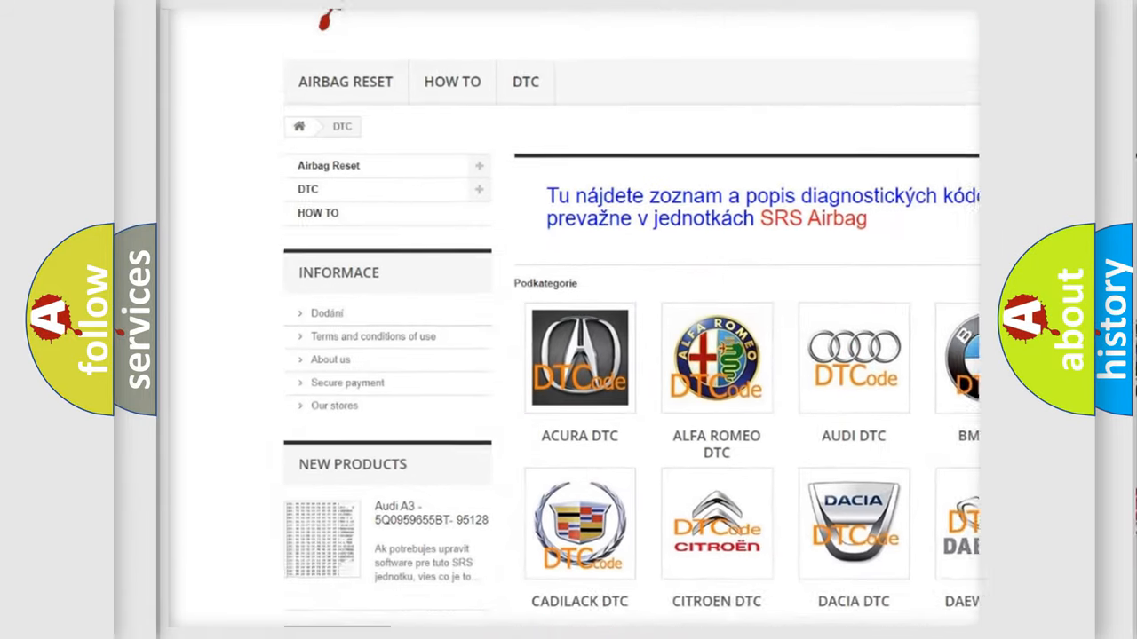
Step: Advance past the airbagreset.sk DTC page to show P0768 as hex digits 0, 7, 6, 8 with bits
{"action": "scroll", "scroll_direction": "down", "scroll_amount": 3}
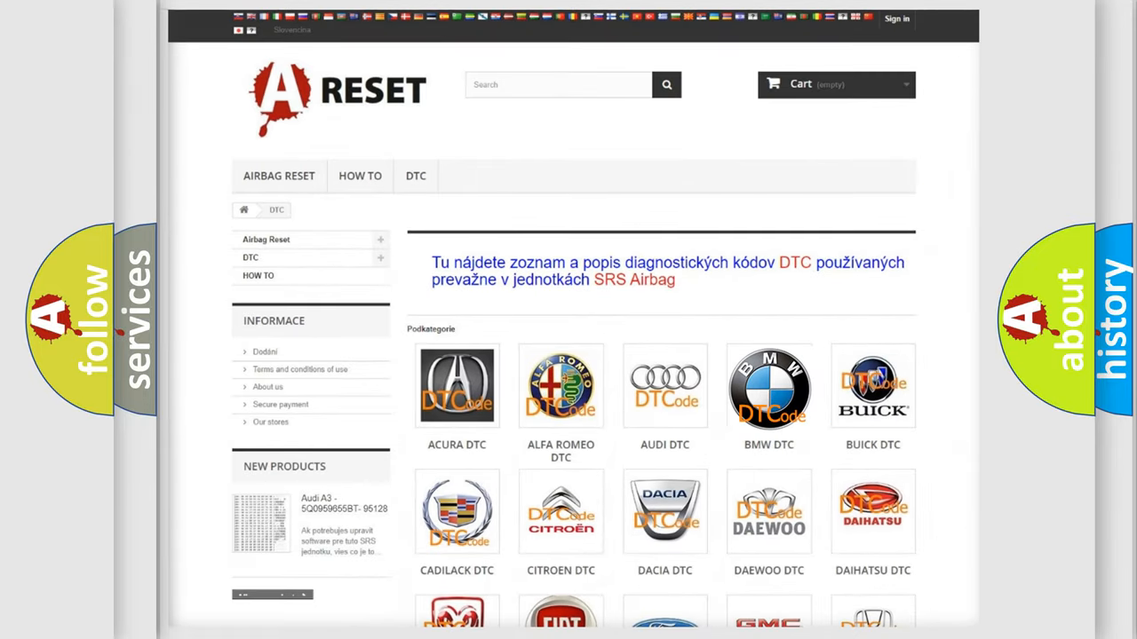
{"action": "scroll", "scroll_direction": "down", "scroll_amount": 3}
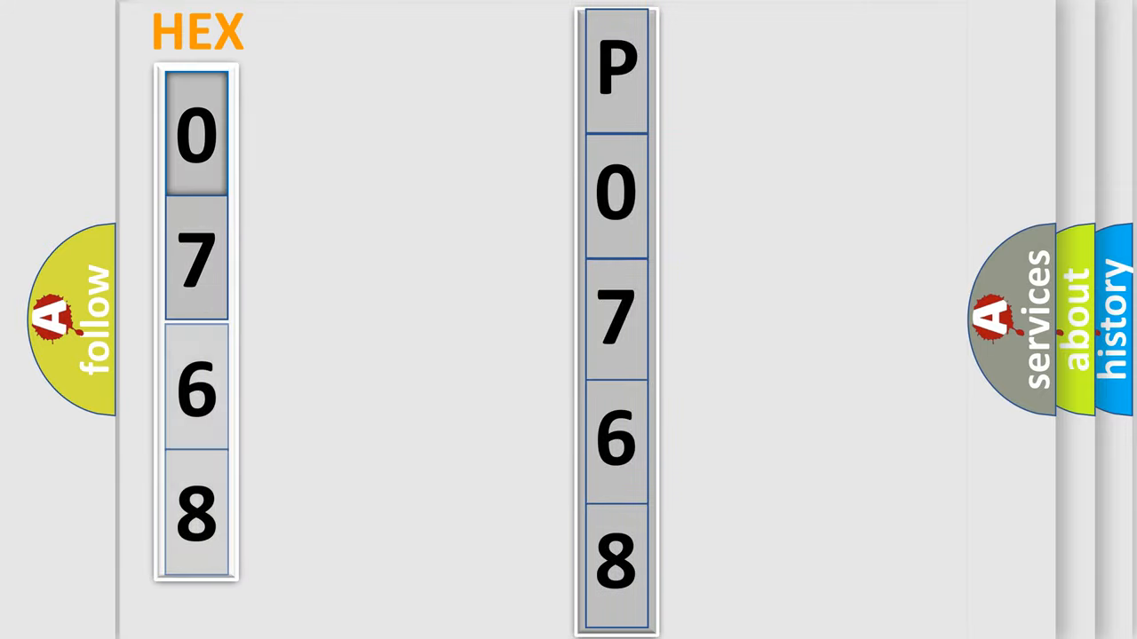
{"action": "left_click", "coordinate": [195, 137]}
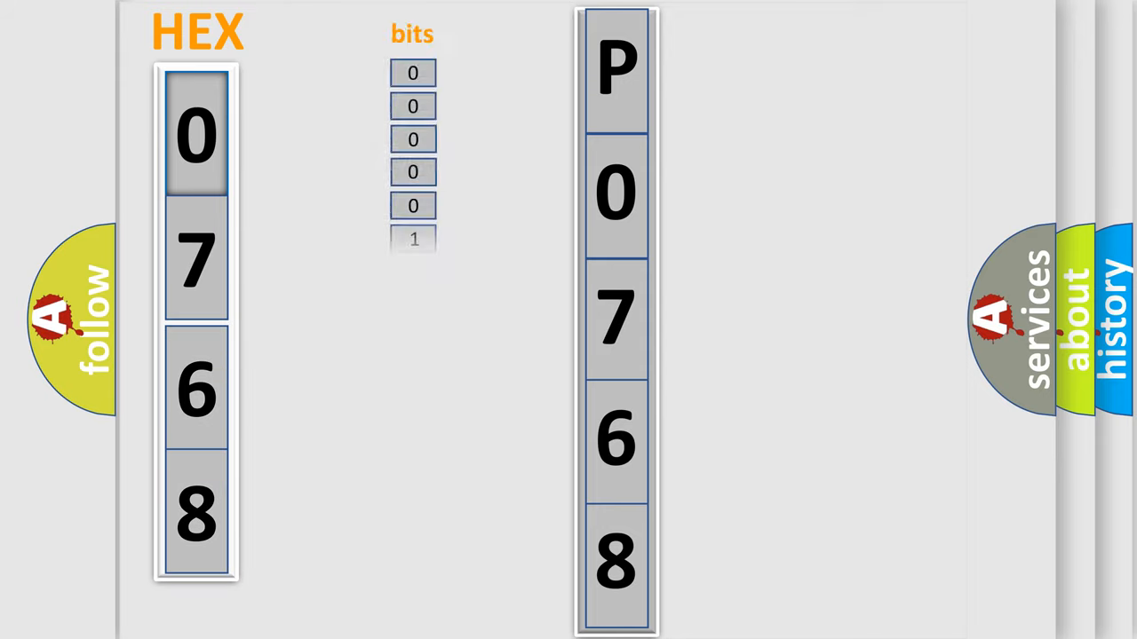